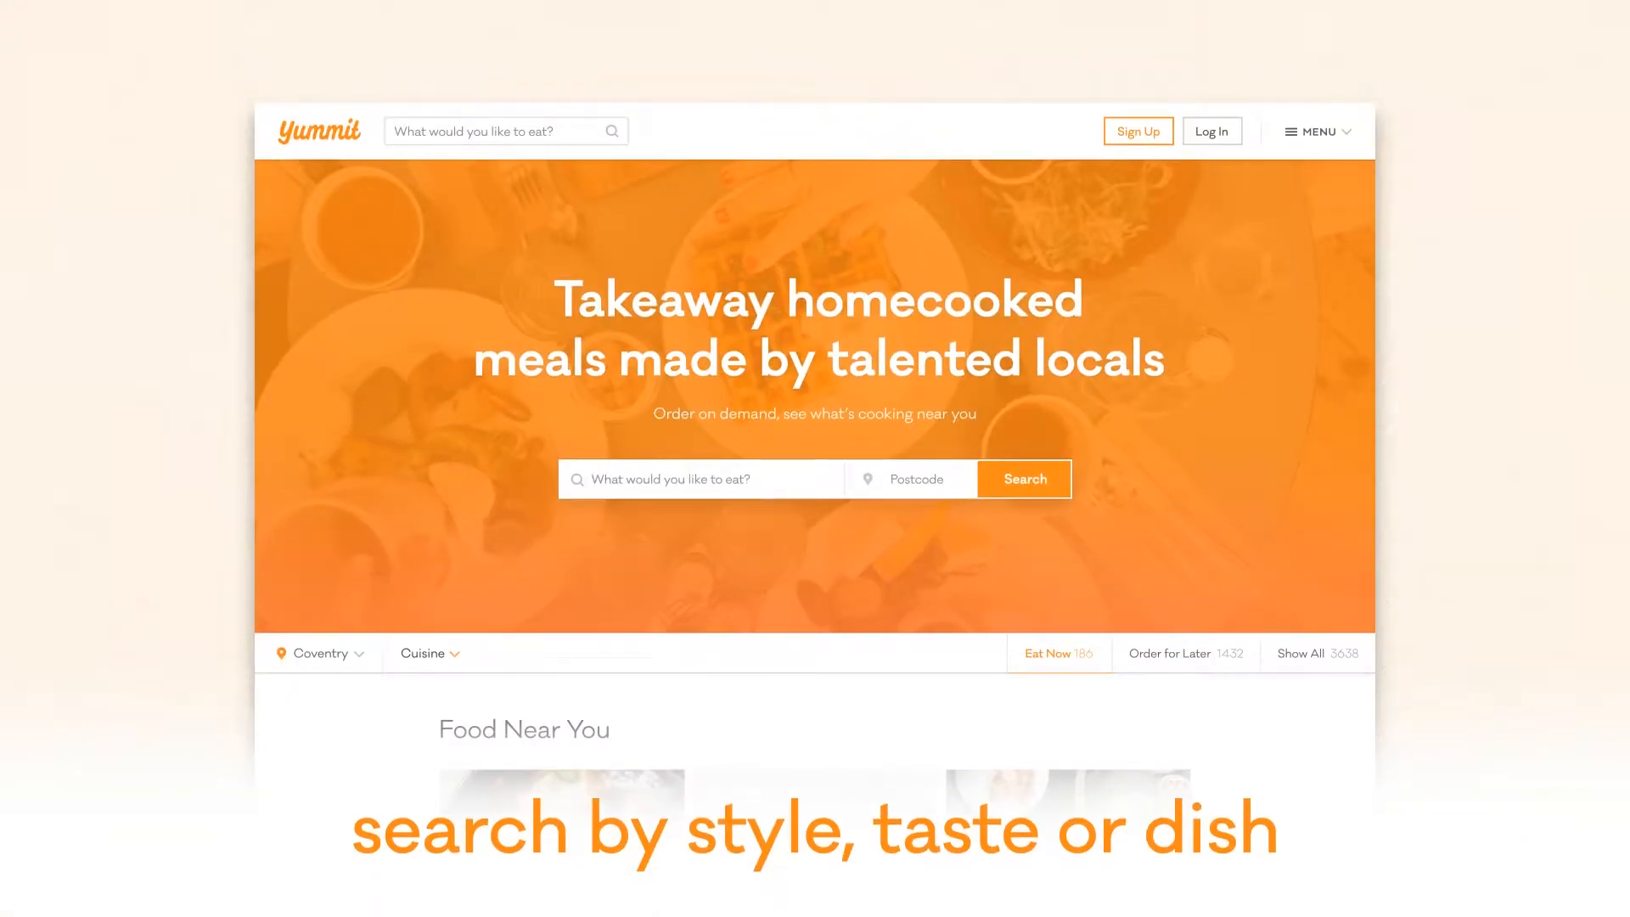
- Search the Tasks sidebar for 'research' and open Blog Post Research to load its article tabs
{"action": "scroll", "scroll_direction": "down", "scroll_amount": 3}
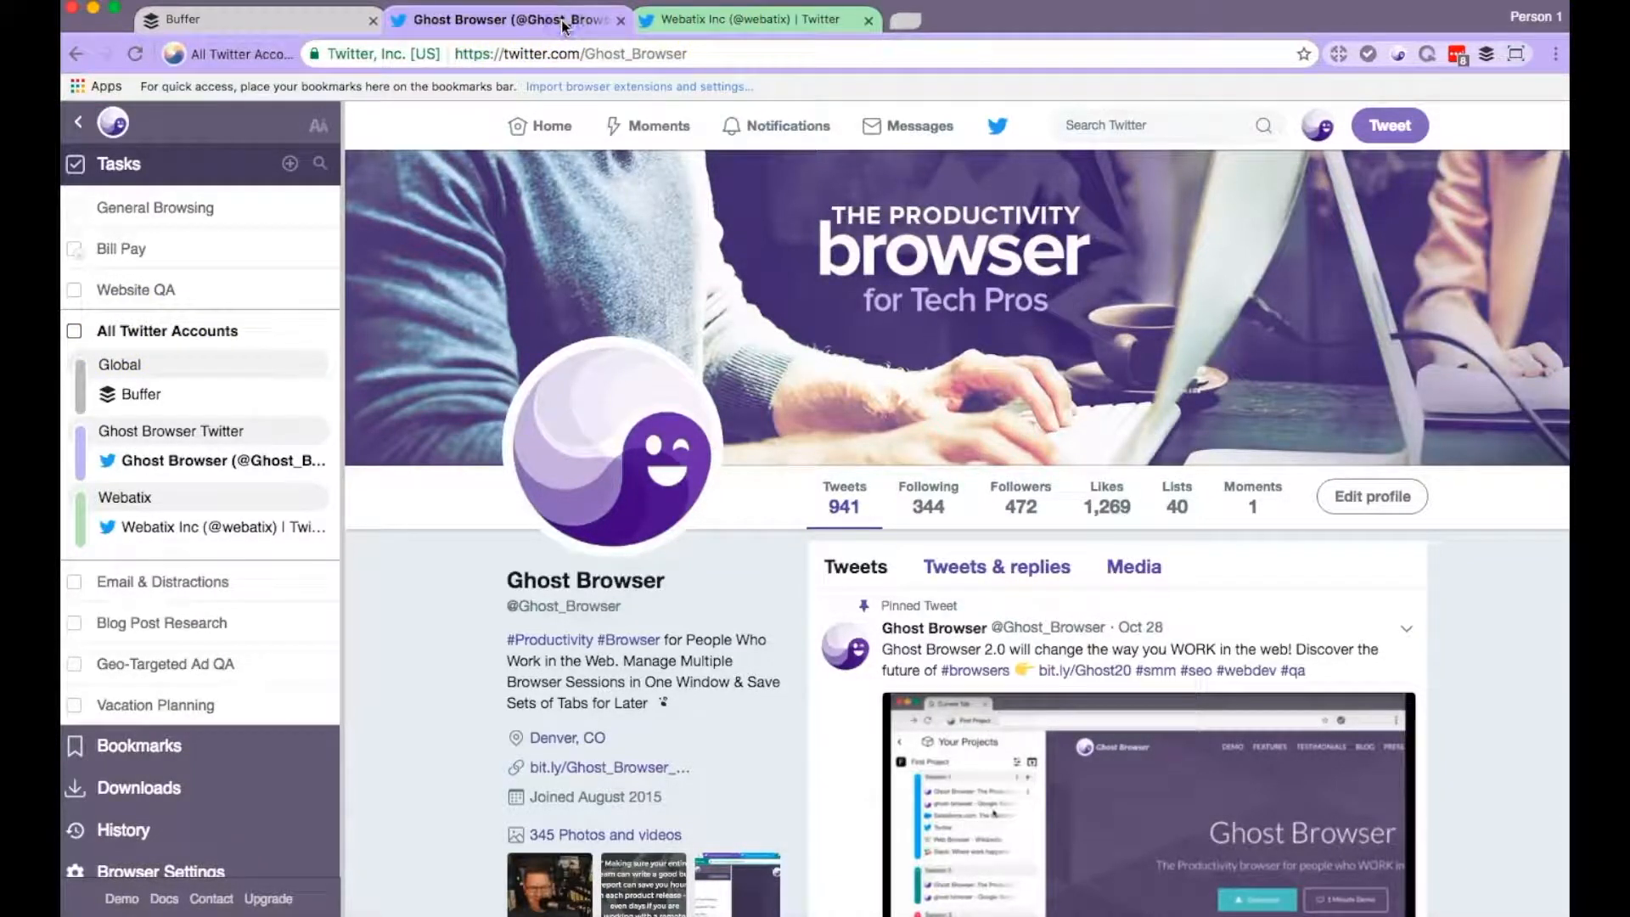
{"action": "left_click", "coordinate": [757, 19]}
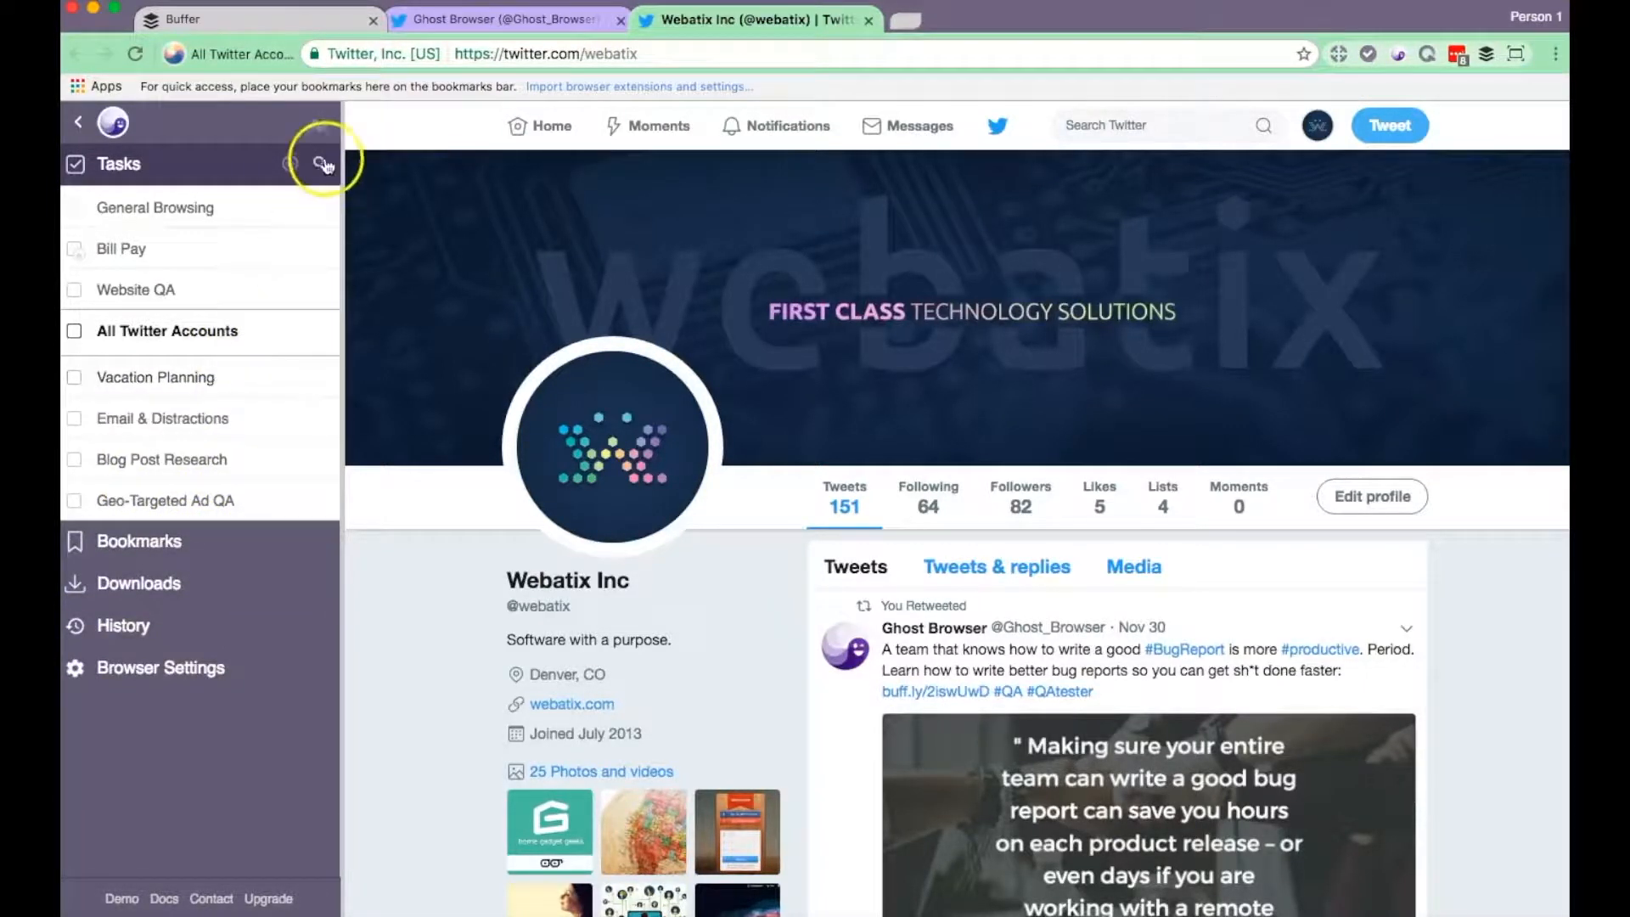
{"action": "type", "text": "research"}
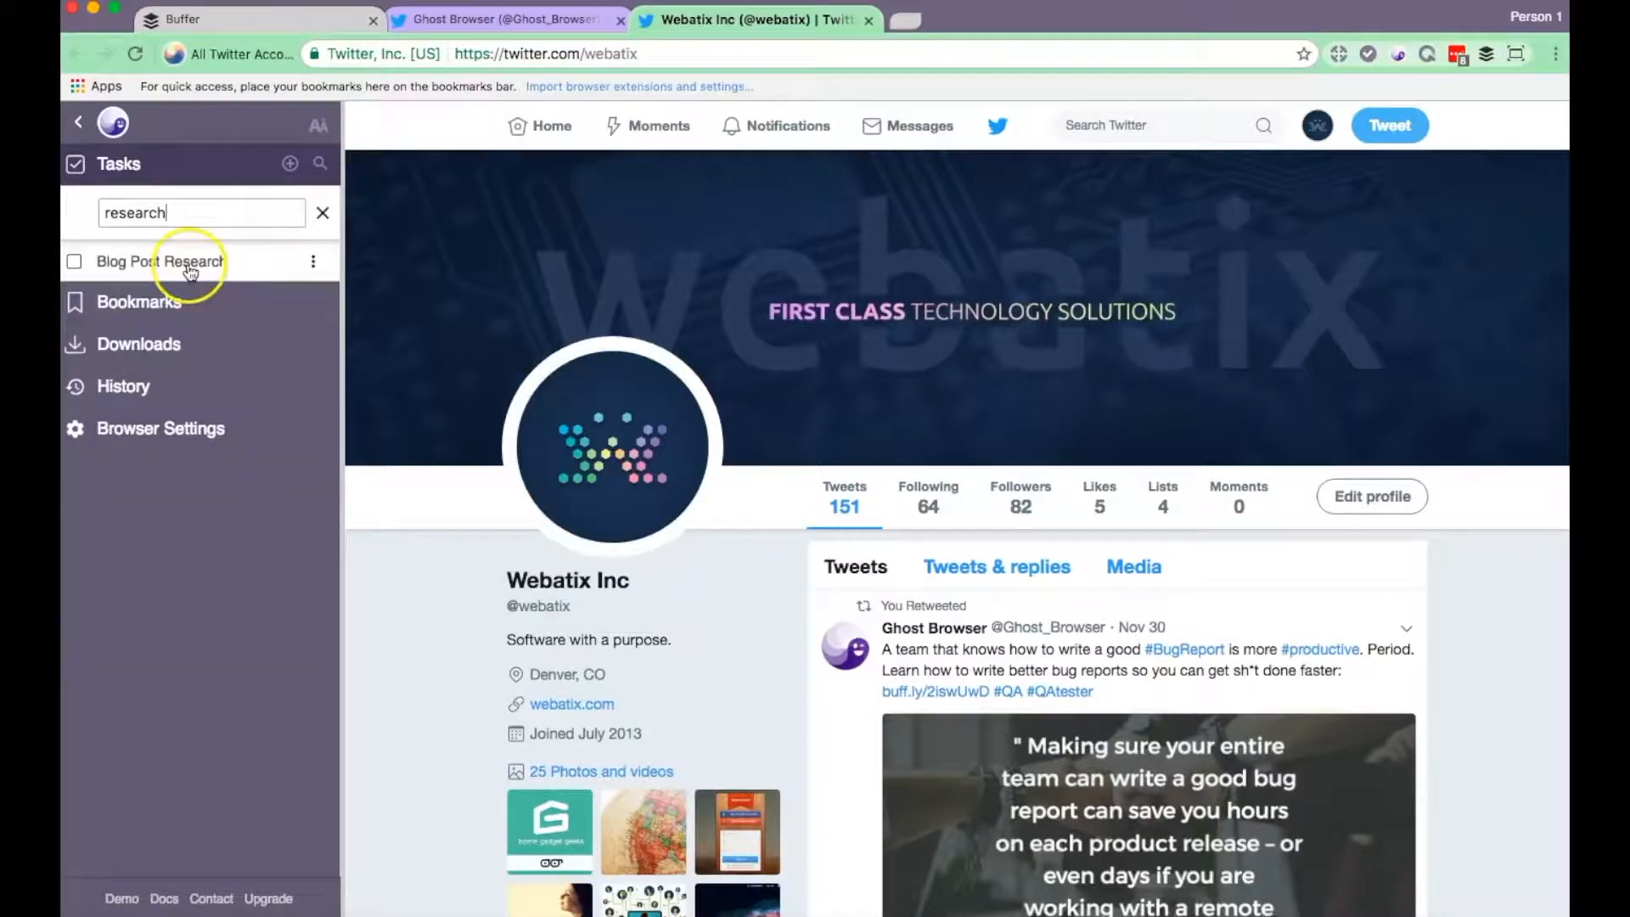
{"action": "left_click", "coordinate": [159, 262]}
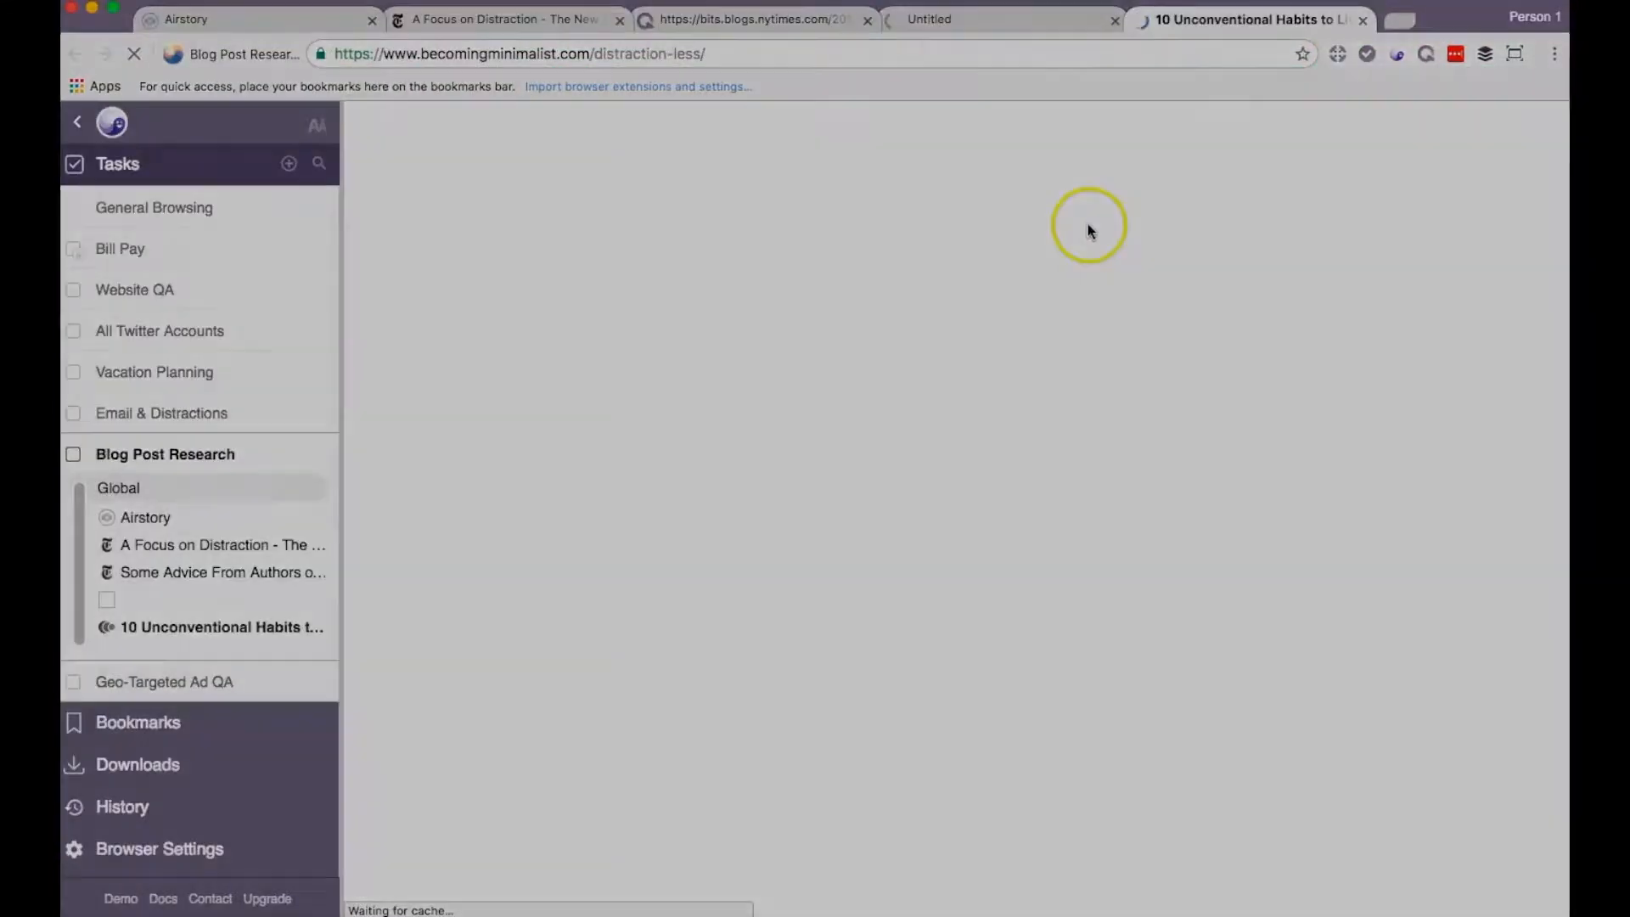